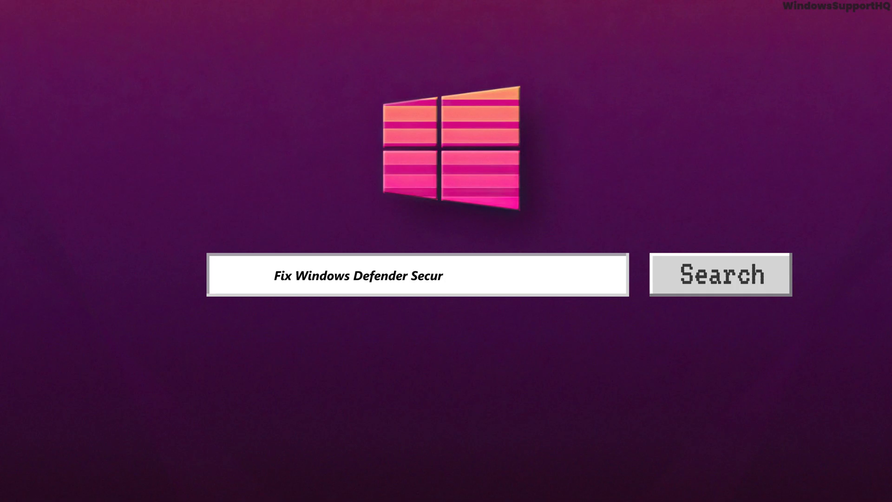
Bring up the Services window and scroll the local services list down to the Windows entries
{"action": "type", "text": "ity without a glance"}
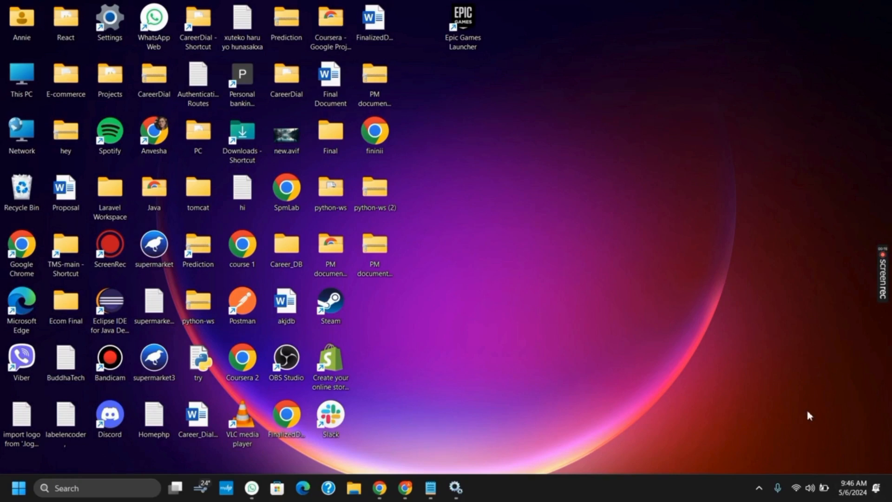
{"action": "mouse_move", "coordinate": [753, 390]}
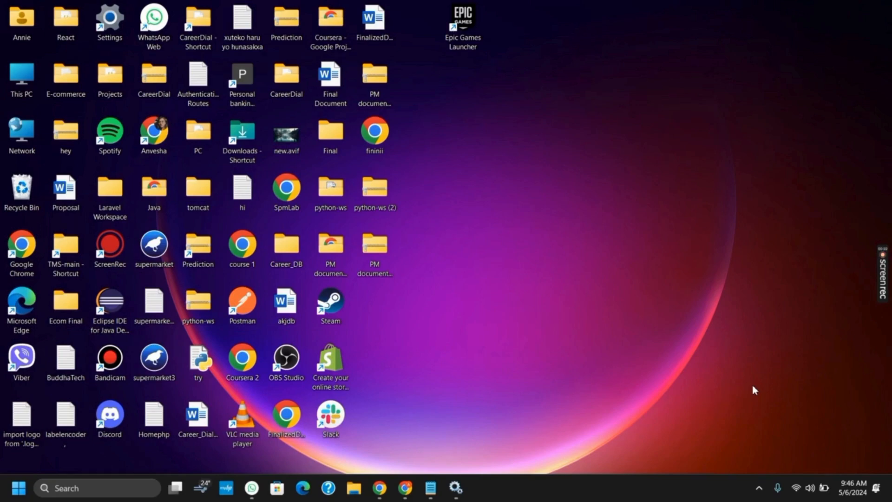
{"action": "mouse_move", "coordinate": [524, 482]}
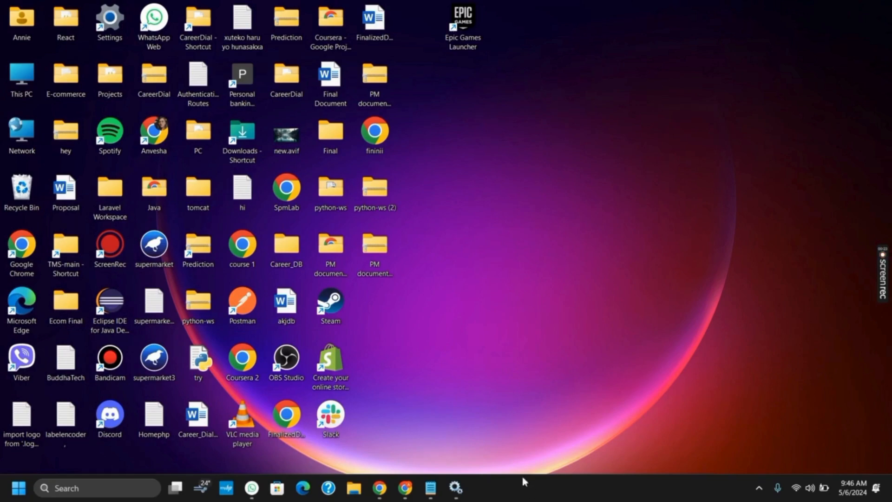
{"action": "left_click", "coordinate": [456, 488]}
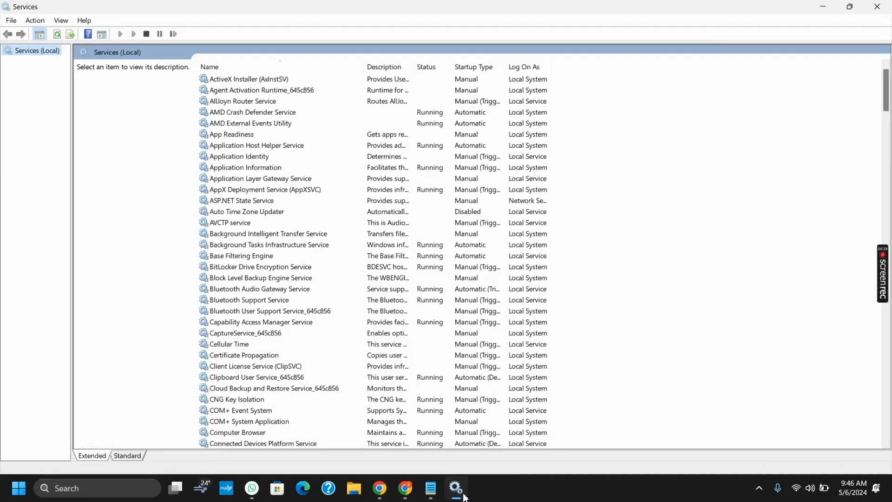
{"action": "mouse_move", "coordinate": [250, 327]}
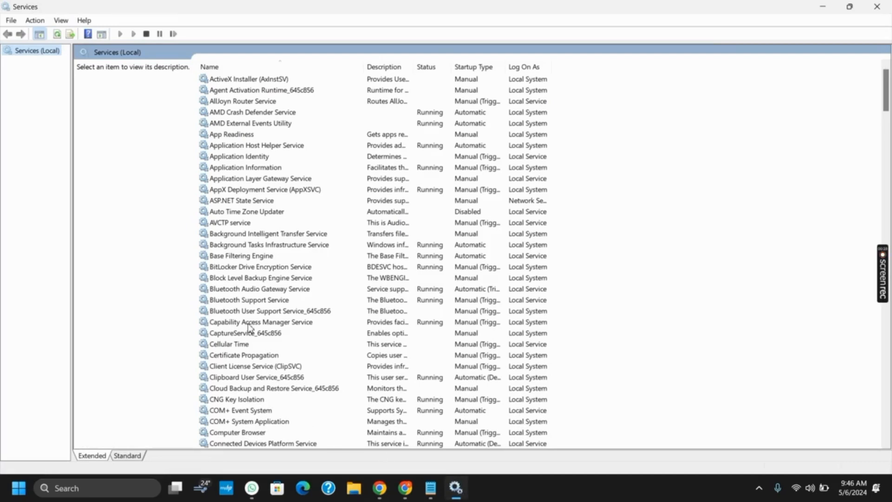
{"action": "left_click", "coordinate": [260, 322]}
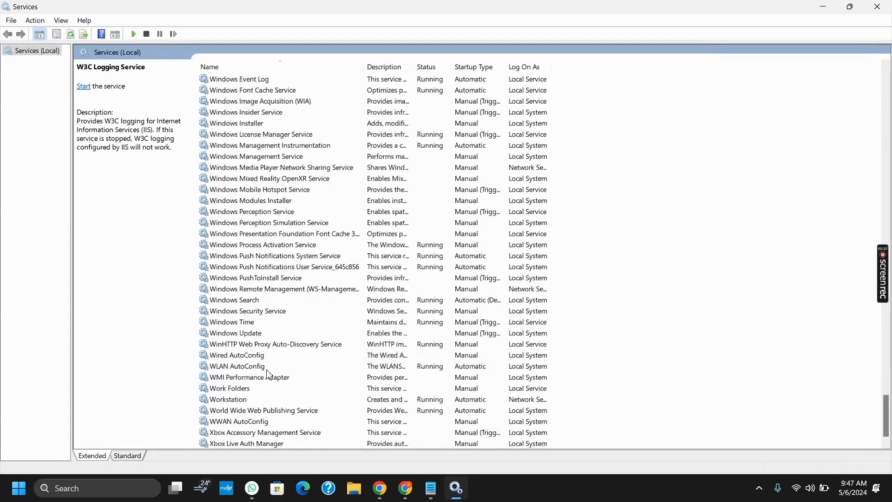
View Windows Security Service's properties showing service name SecurityHealthService, then close them and the warning
{"action": "left_click", "coordinate": [247, 310]}
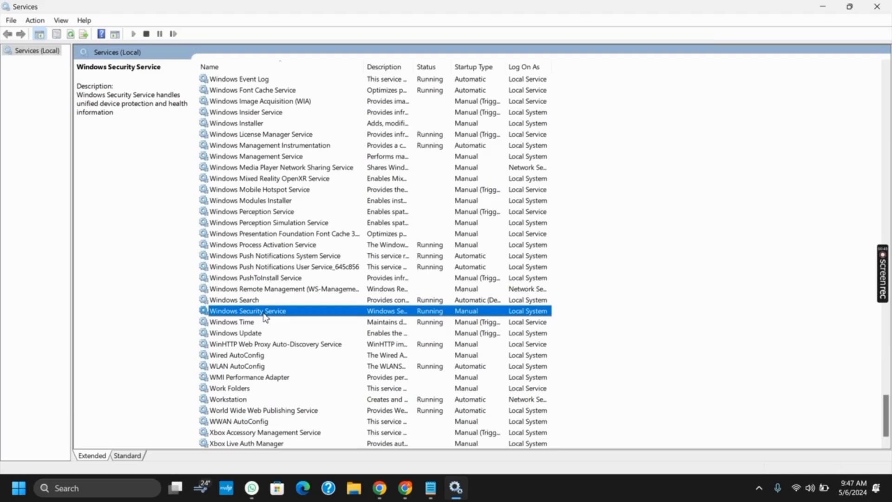
{"action": "double_click", "coordinate": [248, 311]}
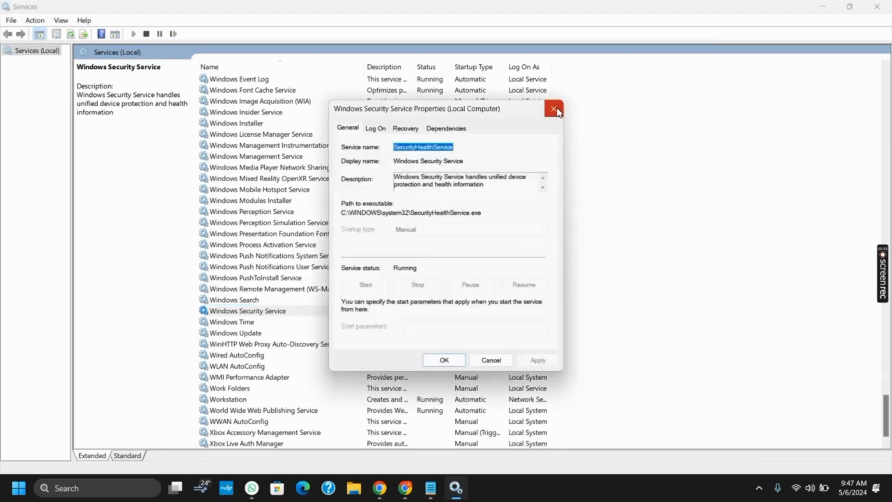
{"action": "left_click", "coordinate": [553, 109]}
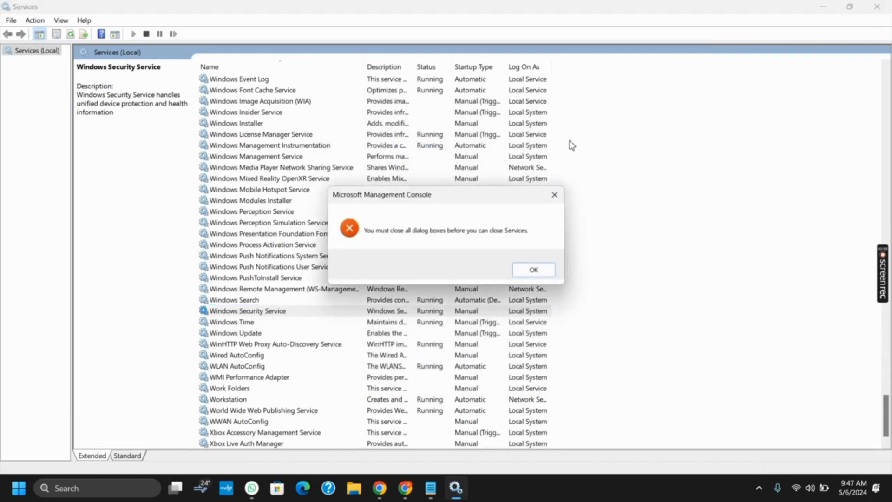
{"action": "left_click", "coordinate": [532, 269]}
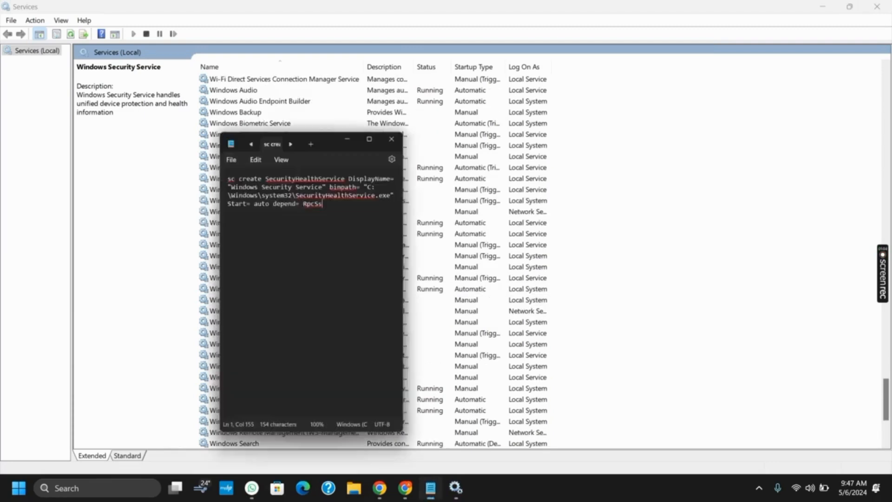
Select the entire sc create command for SecurityHealthService in Notepad and minimise the notes
{"action": "left_click_drag", "start_coordinate": [311, 138], "coordinate": [295, 62]}
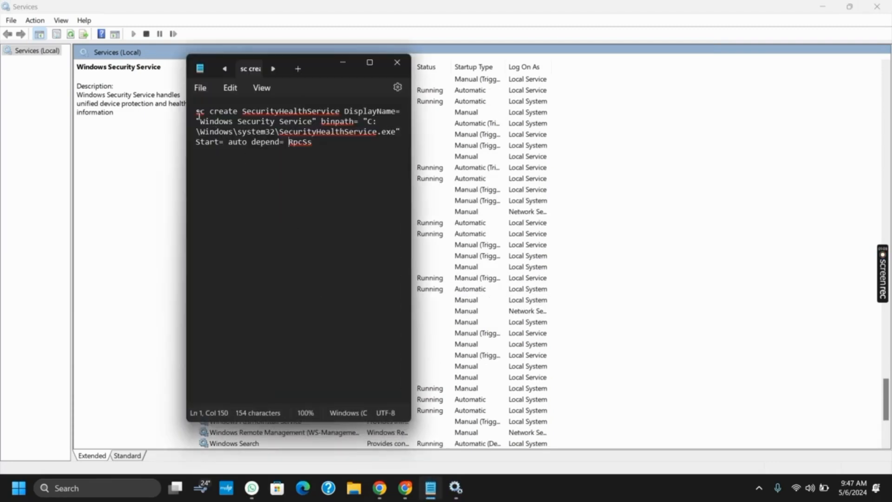
{"action": "key", "text": "ctrl+a"}
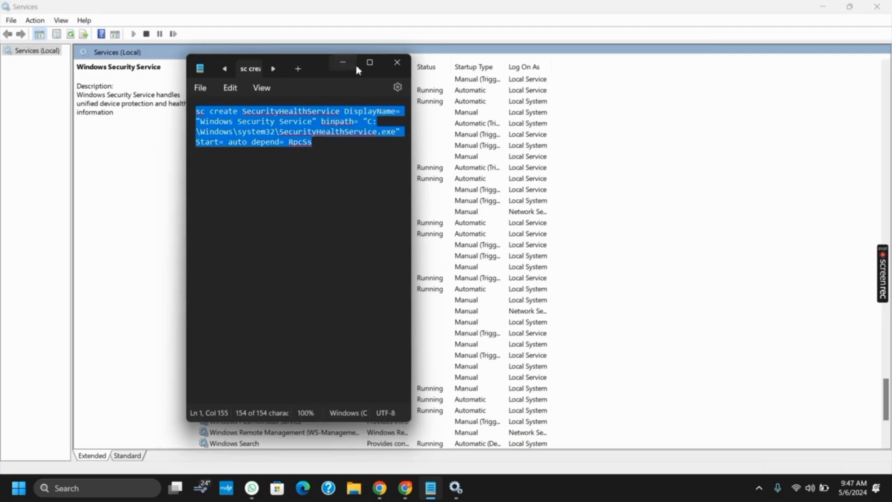
{"action": "left_click", "coordinate": [368, 62]}
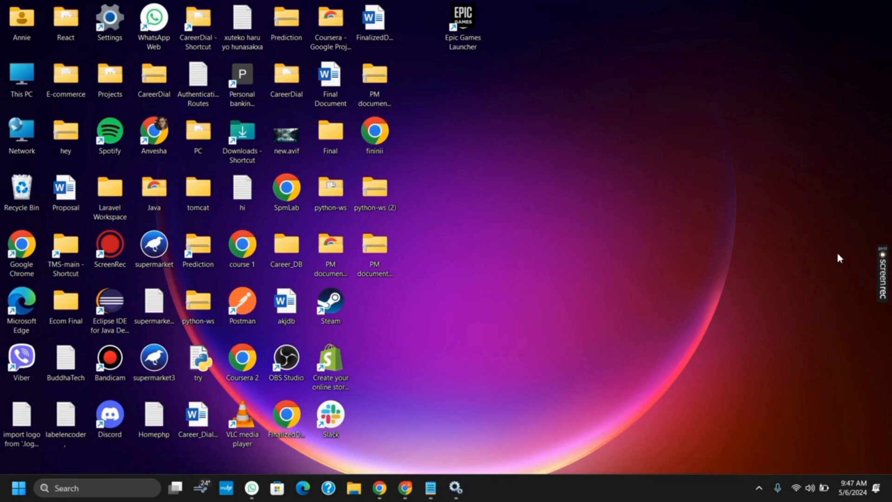
{"action": "mouse_move", "coordinate": [886, 244]}
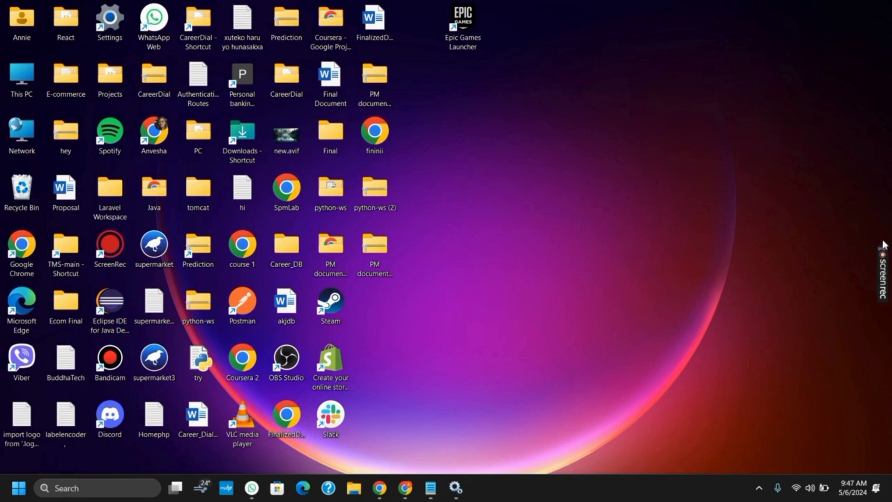